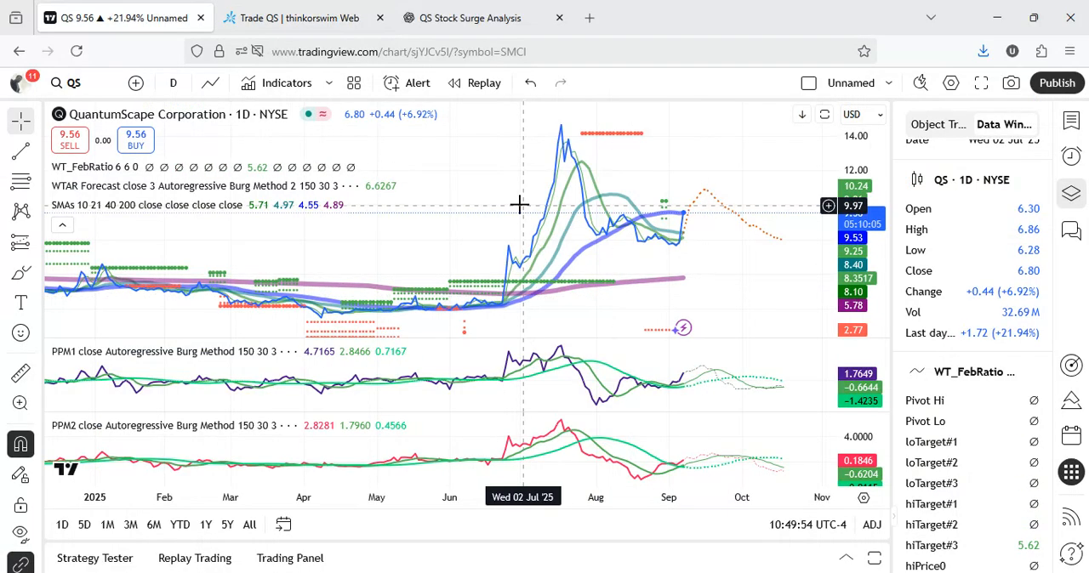
Step: Switch to the thinkorswim web browser tab showing the QS 4-hour chart
{"action": "left_click", "coordinate": [293, 17]}
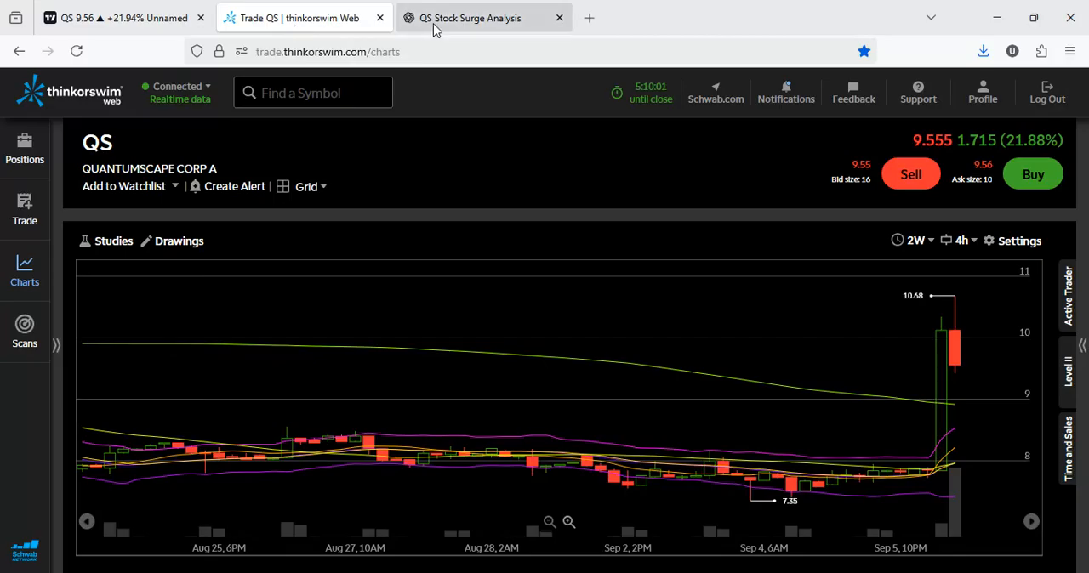
Step: Read the ChatGPT 'QS Stock Surge Analysis' response about QuantumScape's Ducati battery demo
{"action": "left_click", "coordinate": [480, 17]}
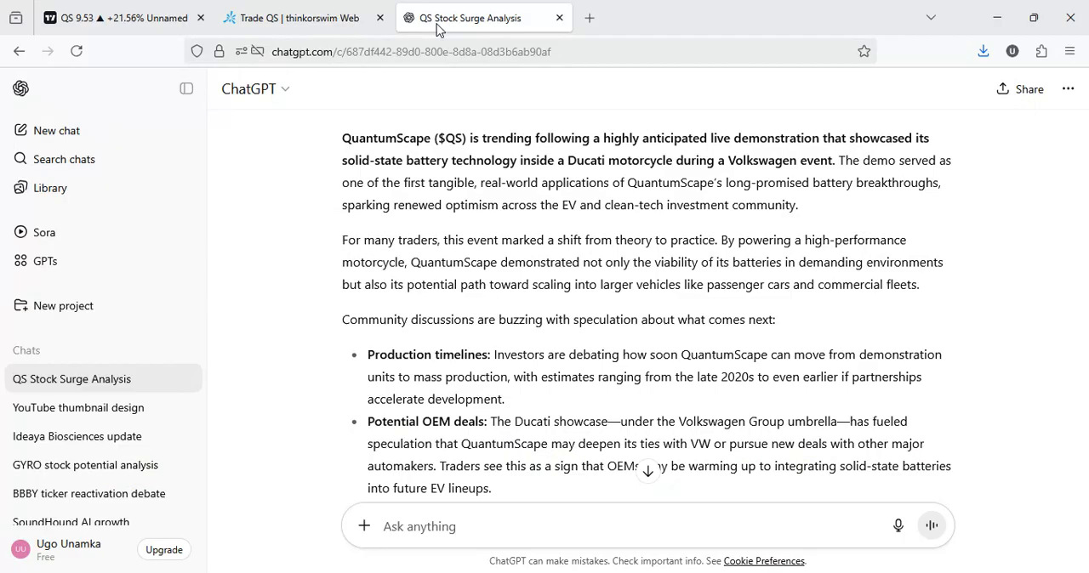
{"action": "scroll", "scroll_direction": "down", "scroll_amount": 3}
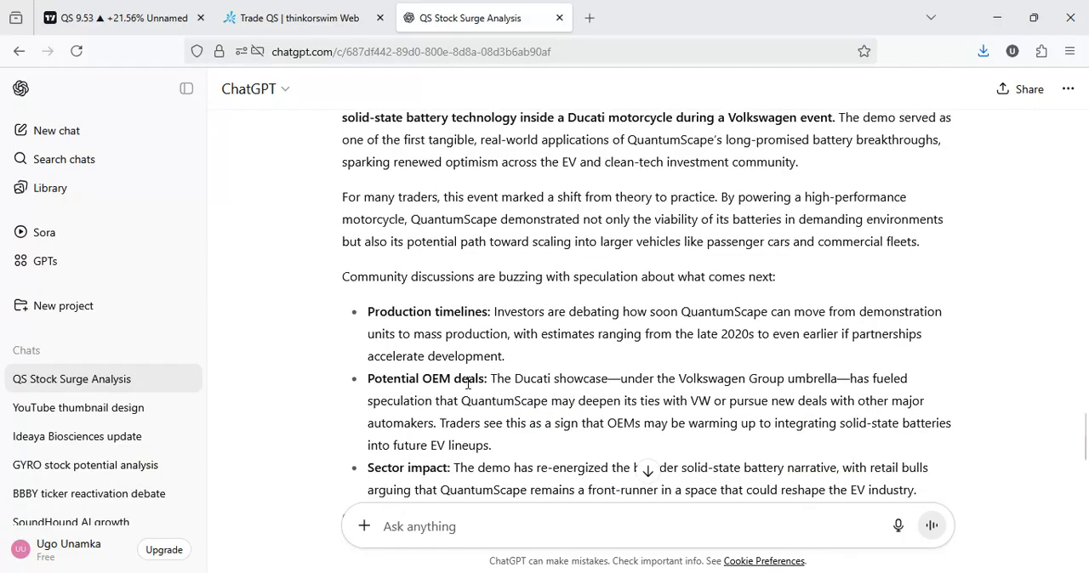
{"action": "scroll", "scroll_direction": "down", "scroll_amount": 3}
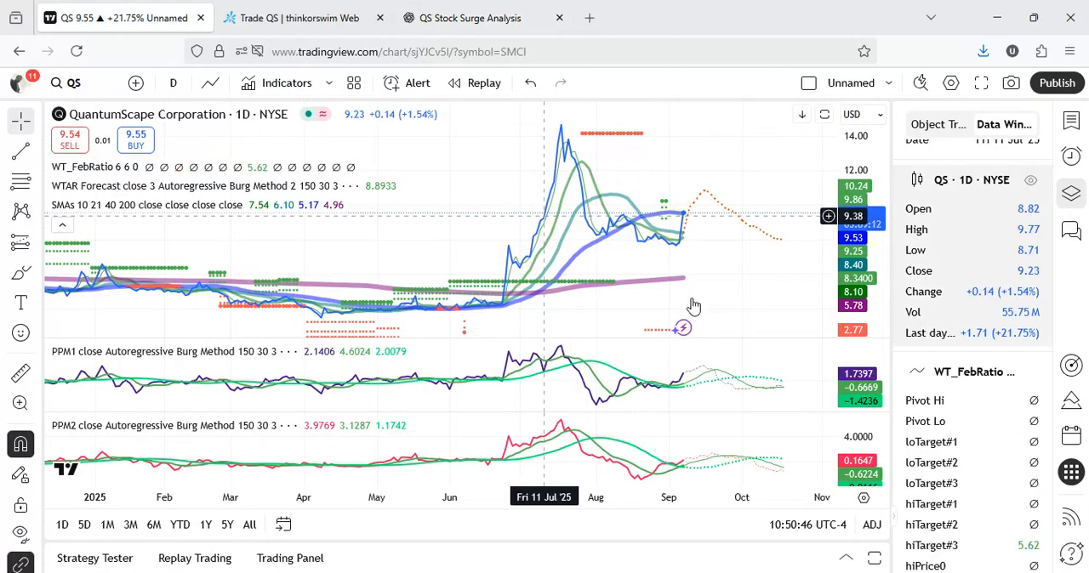
{"action": "mouse_move", "coordinate": [677, 288]}
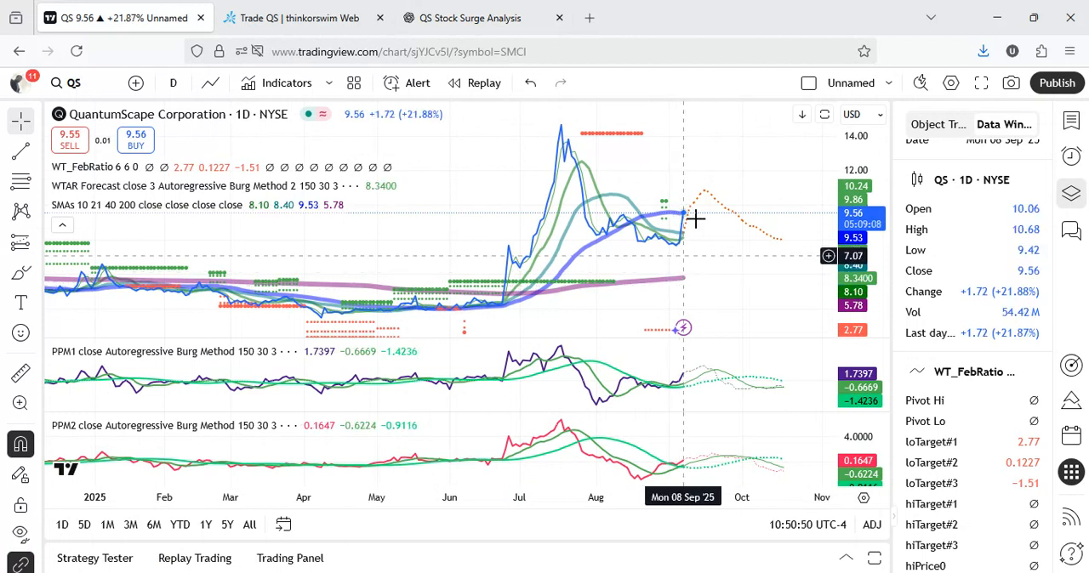
{"action": "mouse_move", "coordinate": [703, 209]}
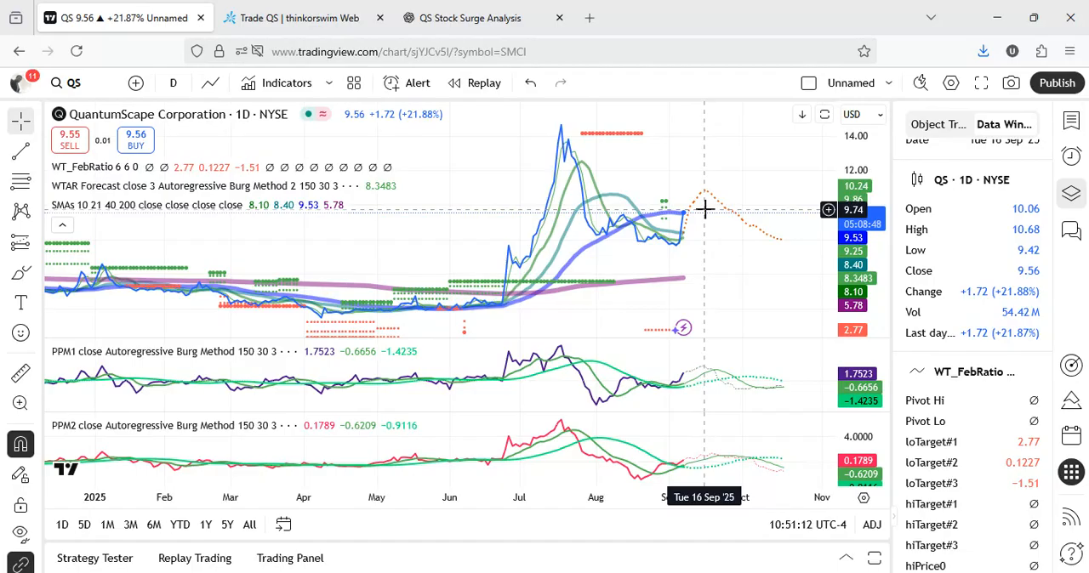
{"action": "mouse_move", "coordinate": [704, 206]}
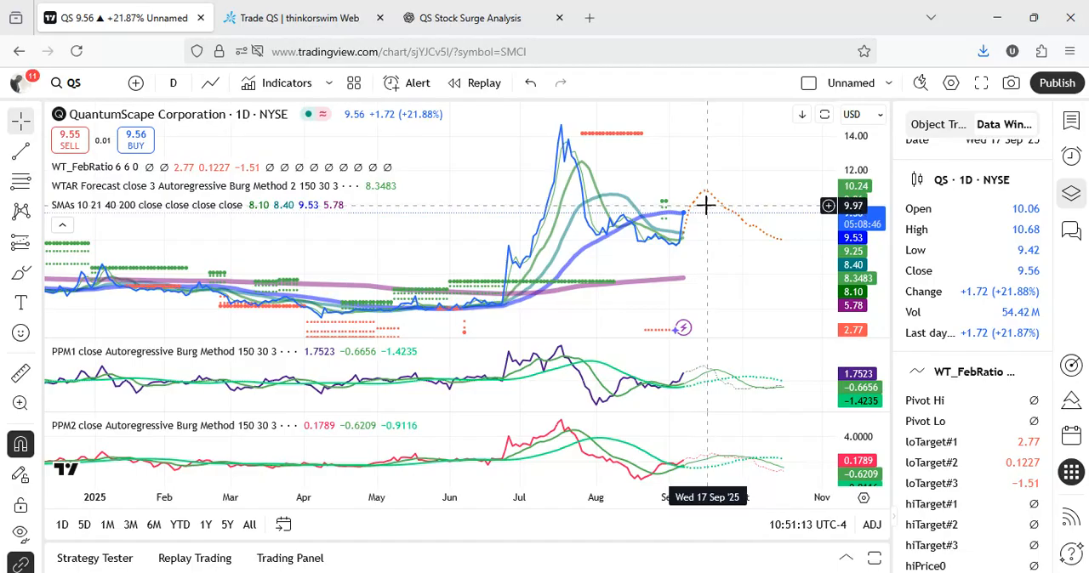
{"action": "mouse_move", "coordinate": [782, 246]}
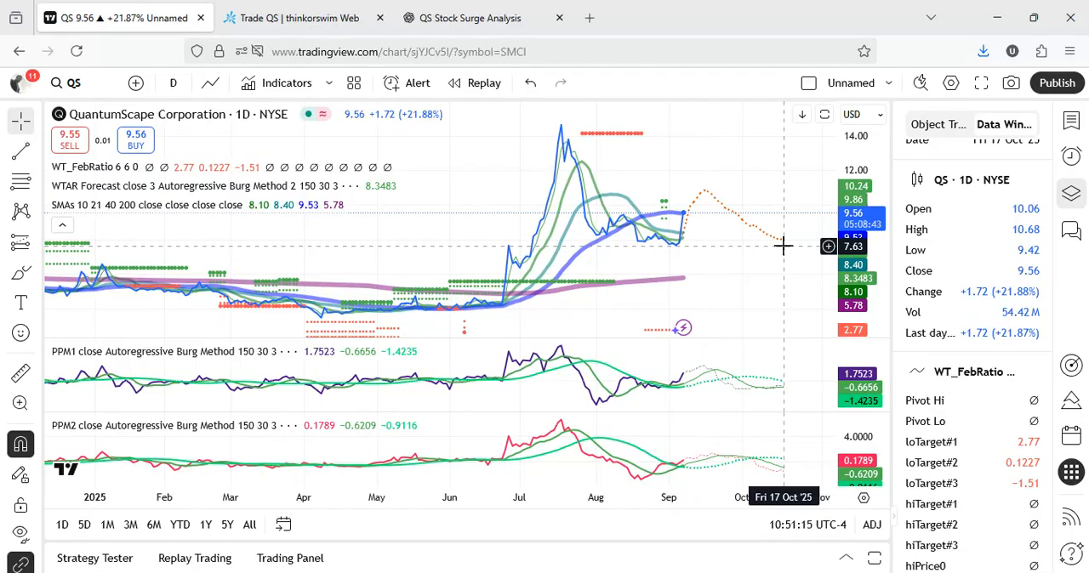
{"action": "mouse_move", "coordinate": [707, 196]}
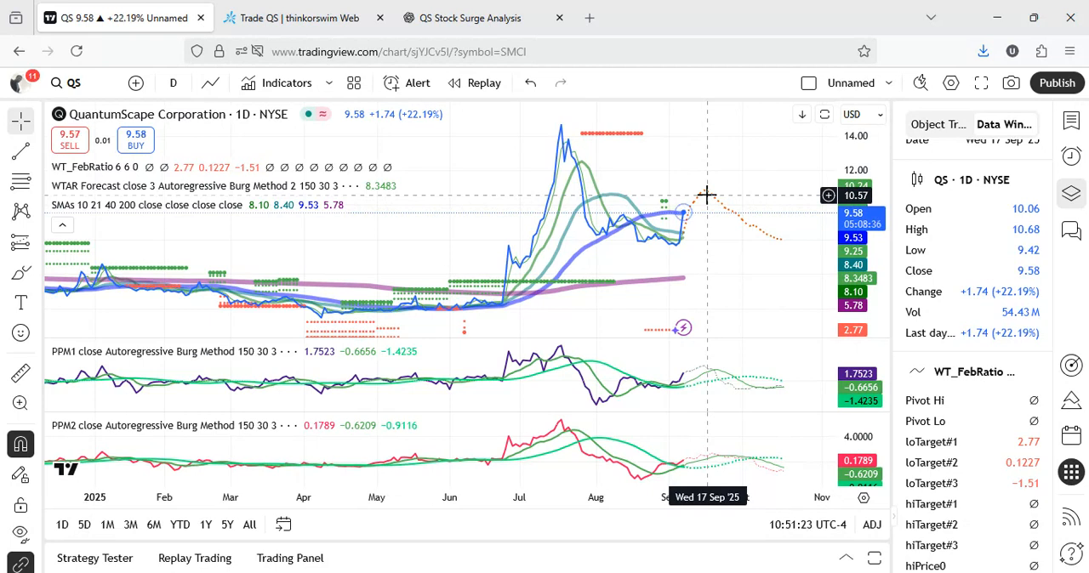
{"action": "mouse_move", "coordinate": [684, 206]}
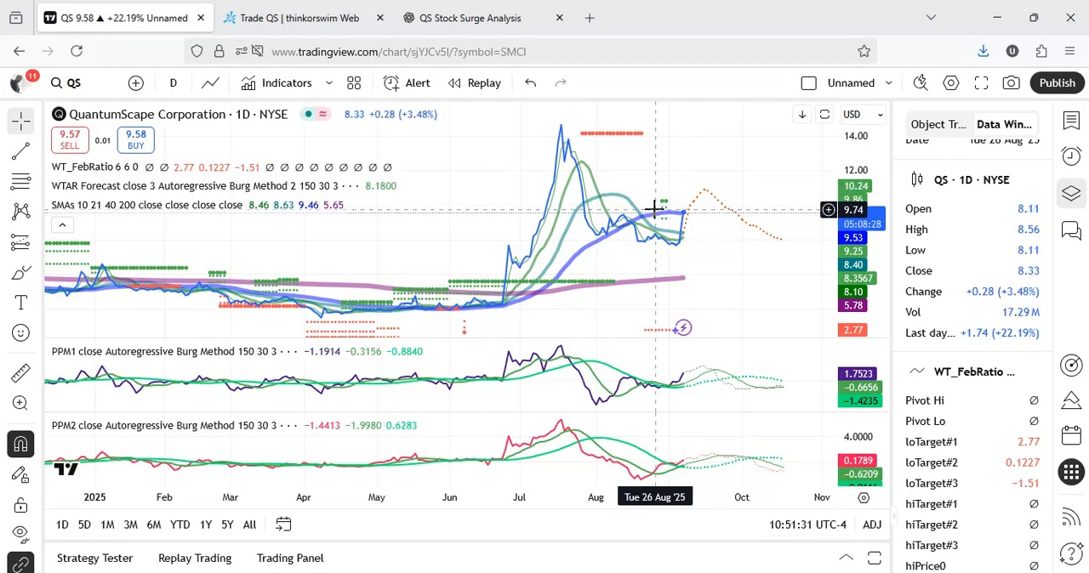
{"action": "mouse_move", "coordinate": [669, 221]}
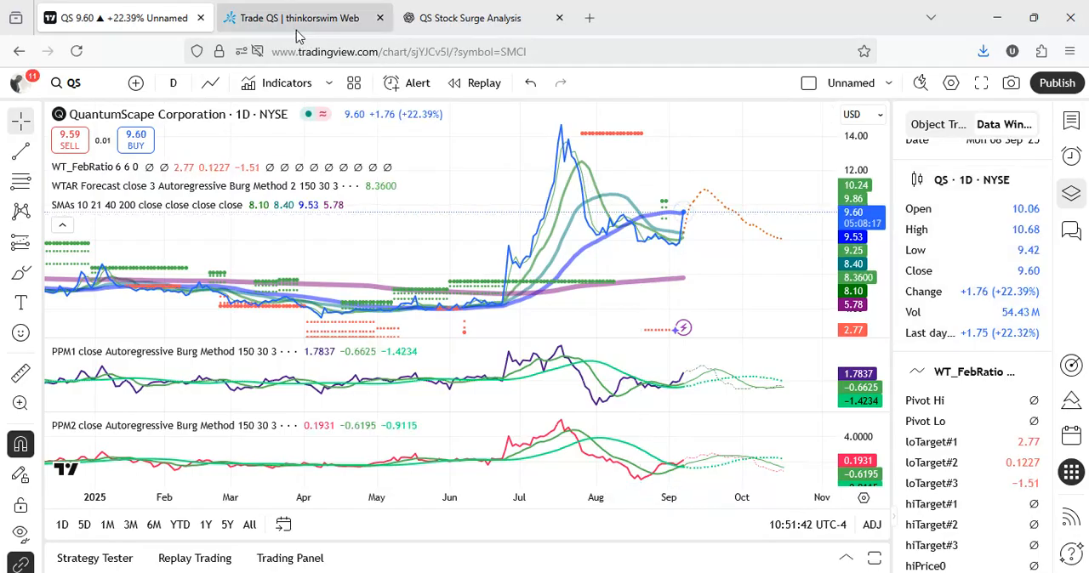
{"action": "left_click", "coordinate": [298, 17]}
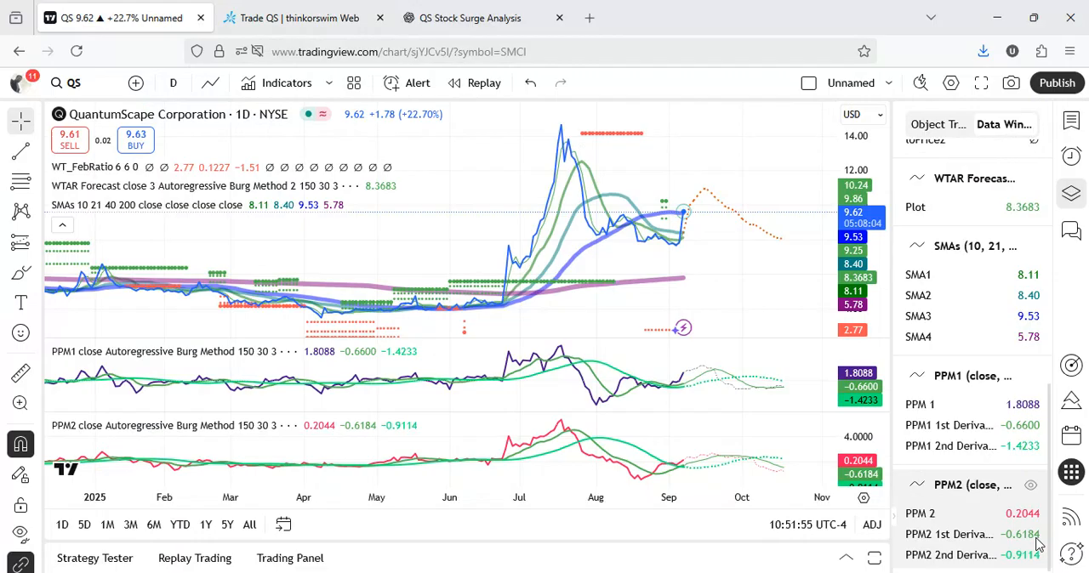
{"action": "mouse_move", "coordinate": [1006, 531]}
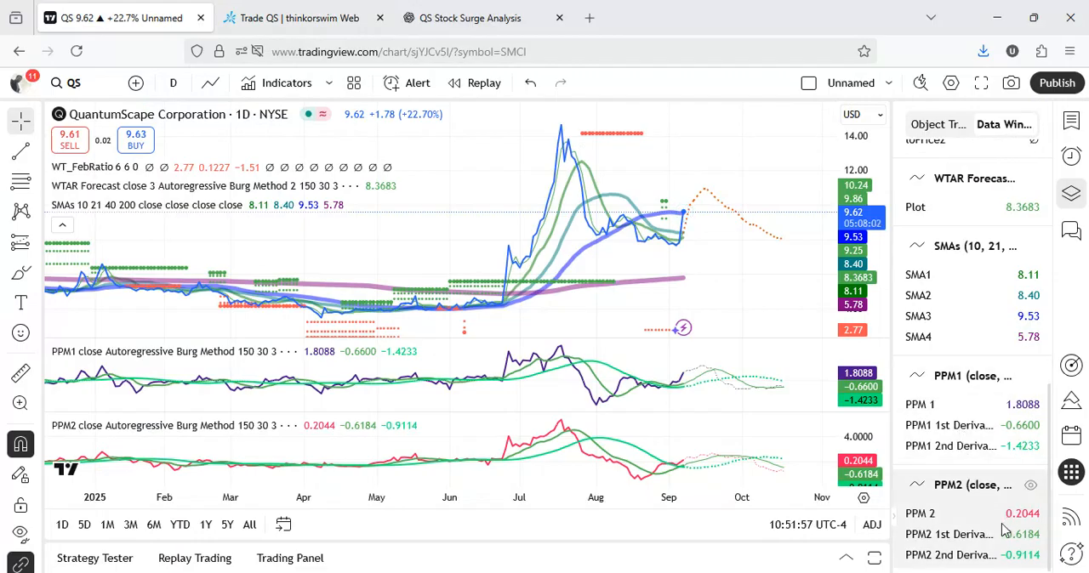
{"action": "mouse_move", "coordinate": [959, 426]}
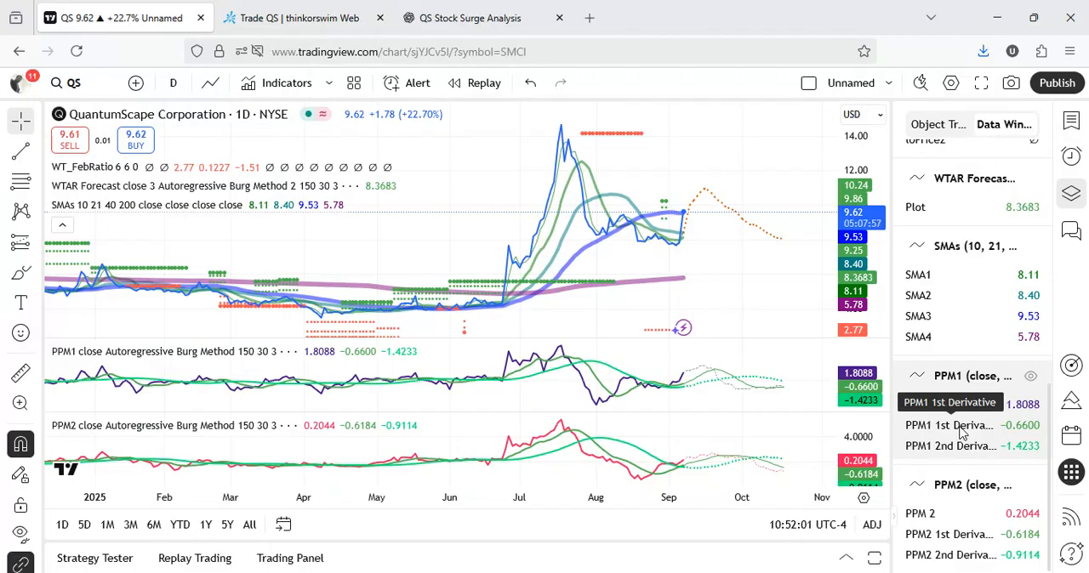
{"action": "mouse_move", "coordinate": [694, 252]}
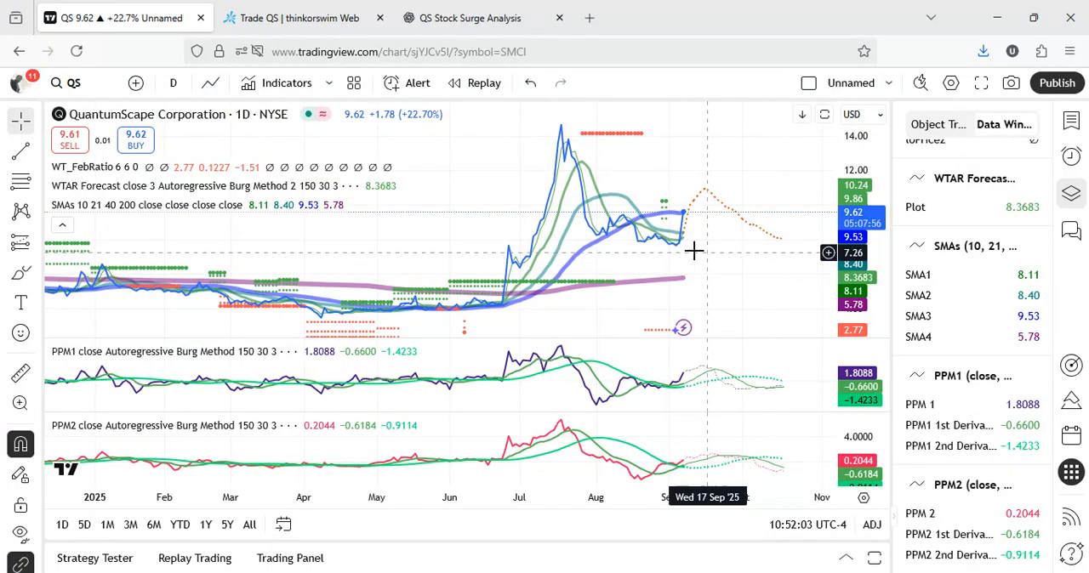
{"action": "mouse_move", "coordinate": [684, 252]}
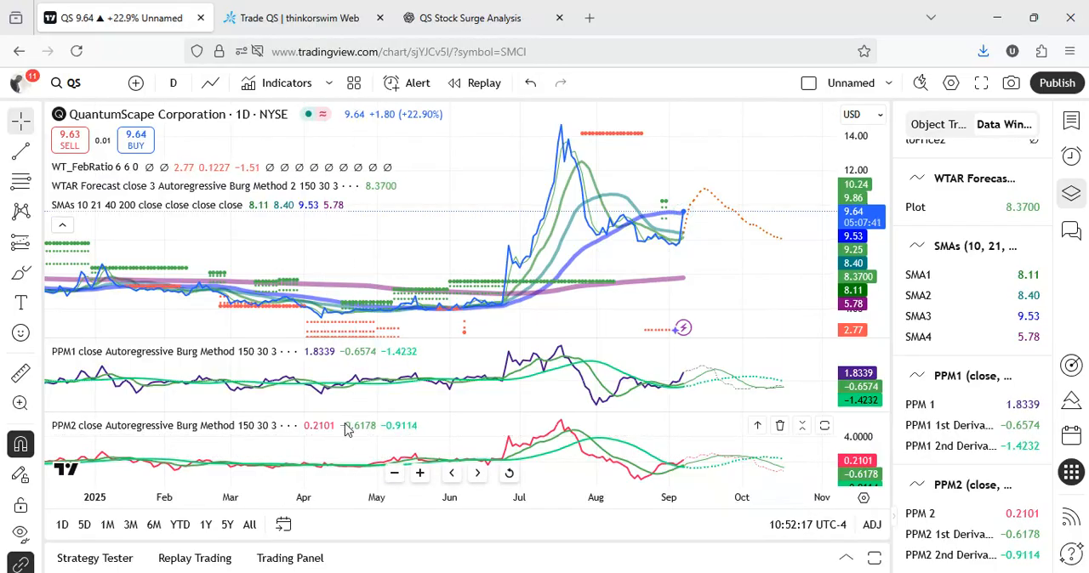
{"action": "mouse_move", "coordinate": [349, 432]}
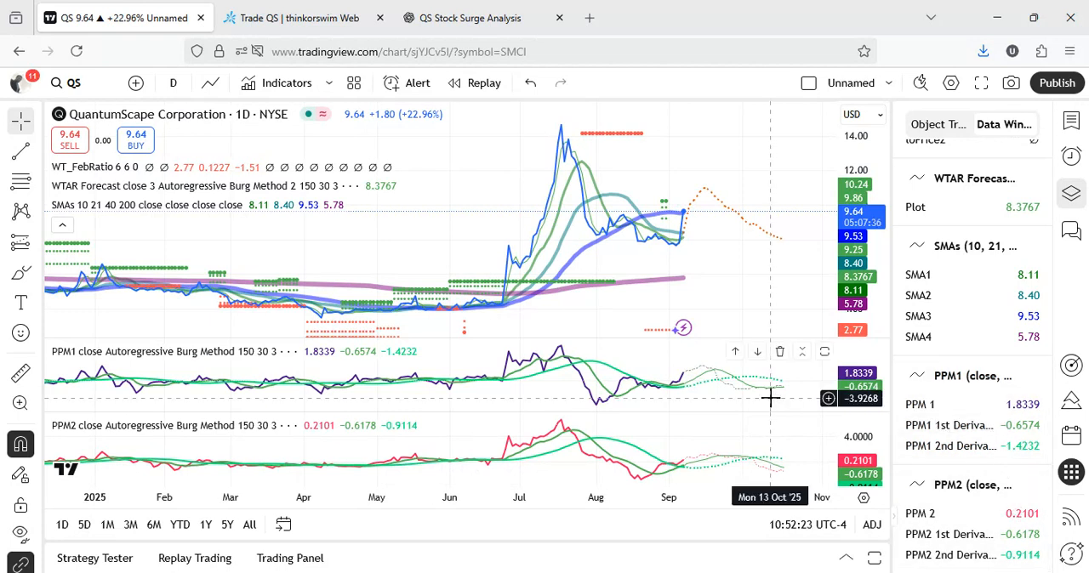
{"action": "mouse_move", "coordinate": [741, 394]}
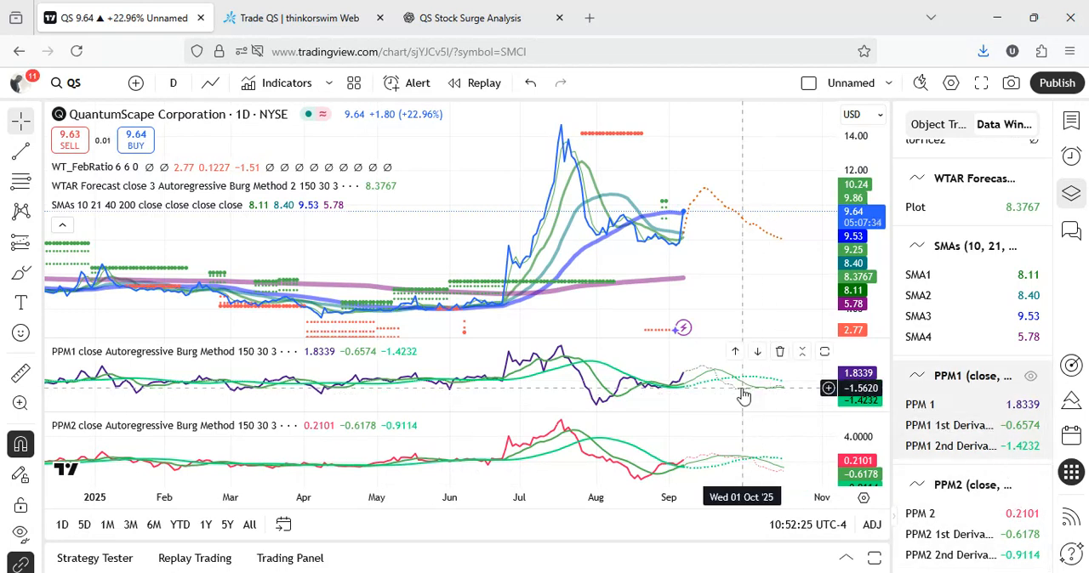
{"action": "mouse_move", "coordinate": [230, 466]}
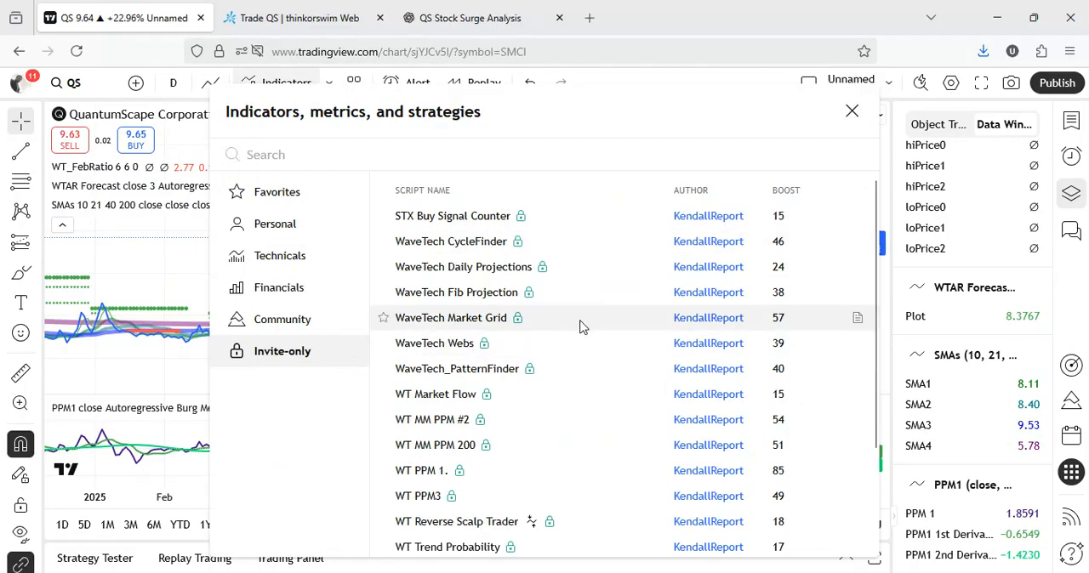
Step: Add WaveTech Market Grid from the Invite-only indicators and return to the chart
{"action": "left_click", "coordinate": [450, 317]}
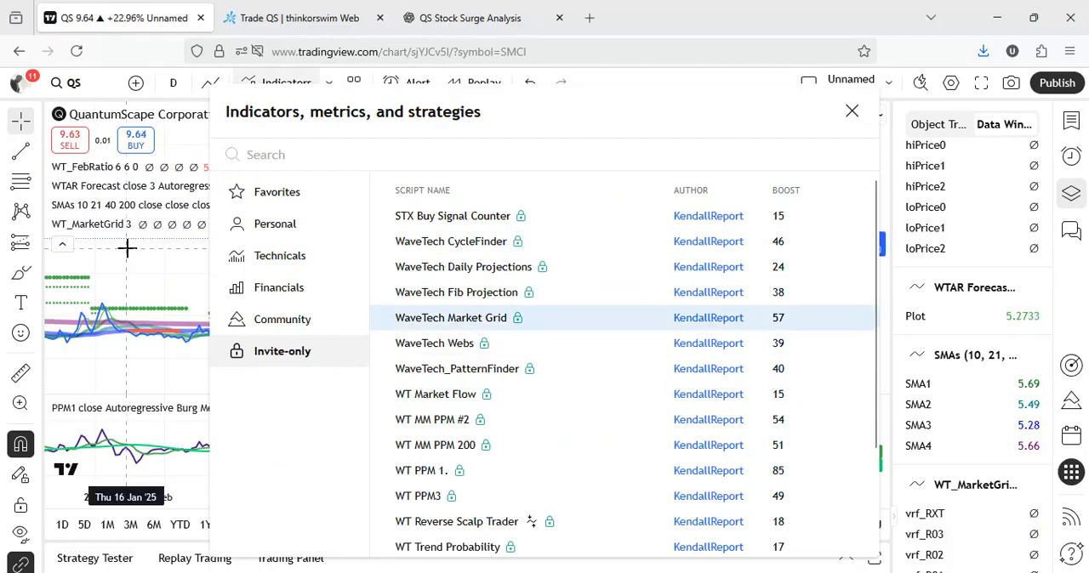
{"action": "left_click", "coordinate": [851, 111]}
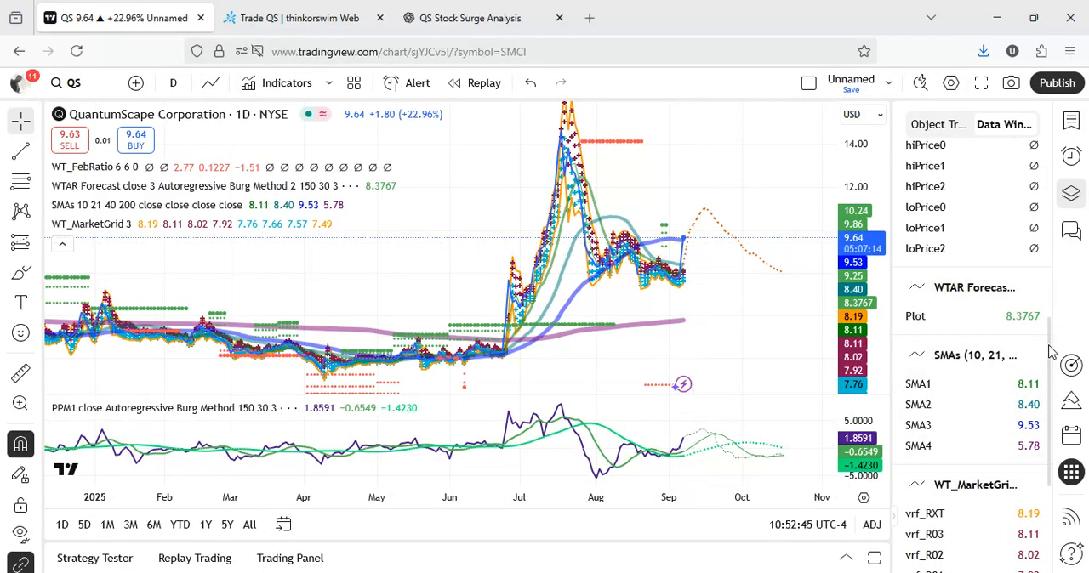
{"action": "scroll", "scroll_direction": "down", "scroll_amount": 3}
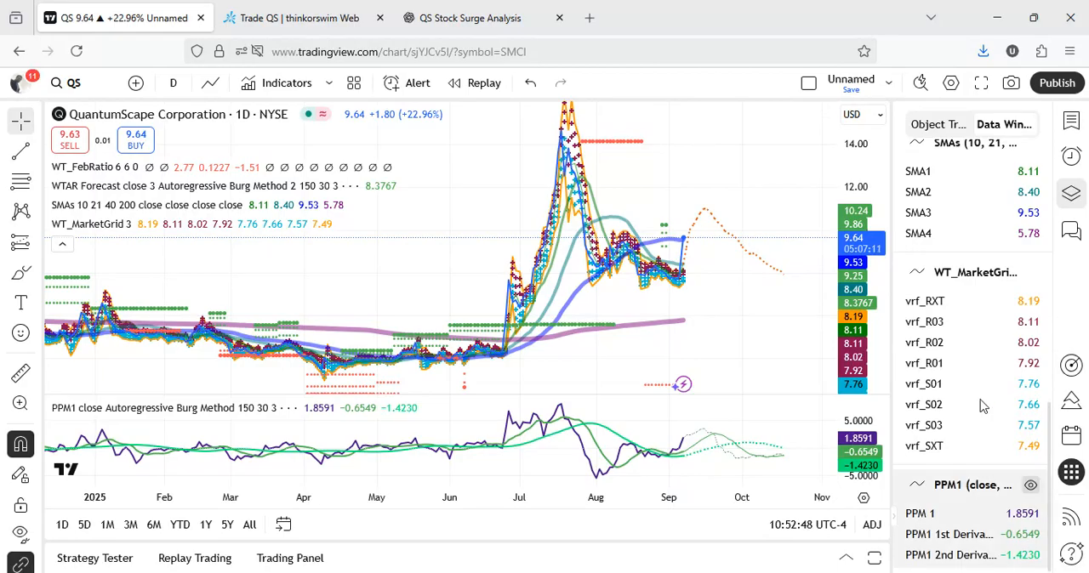
{"action": "mouse_move", "coordinate": [936, 304]}
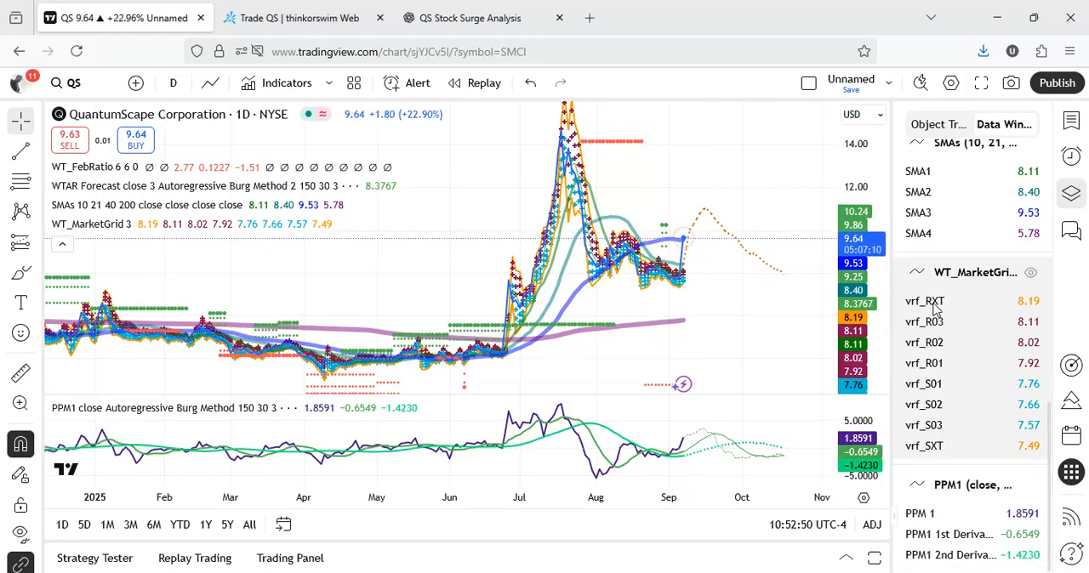
{"action": "mouse_move", "coordinate": [687, 255]}
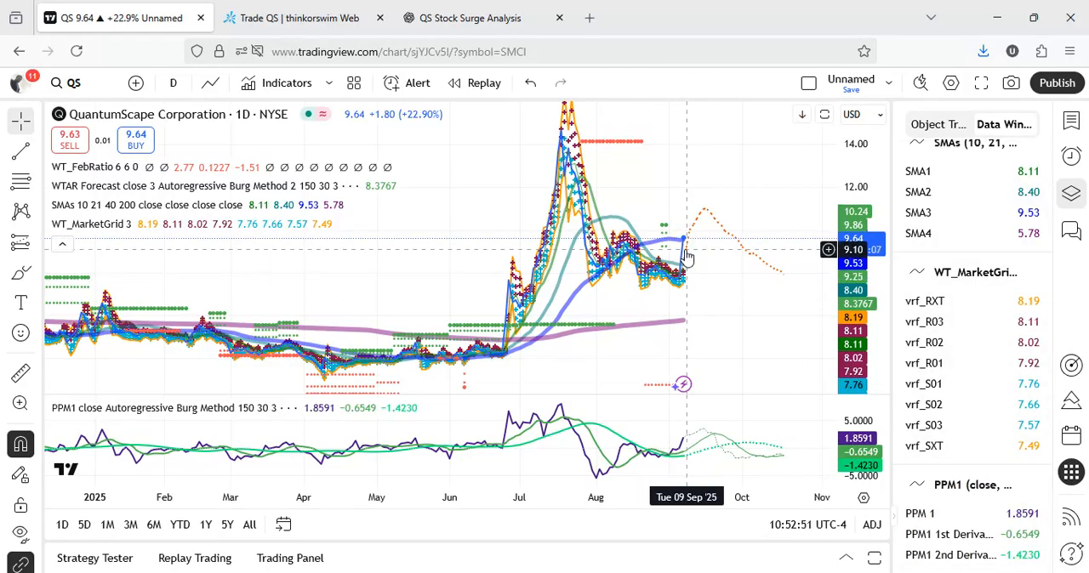
{"action": "mouse_move", "coordinate": [687, 292]}
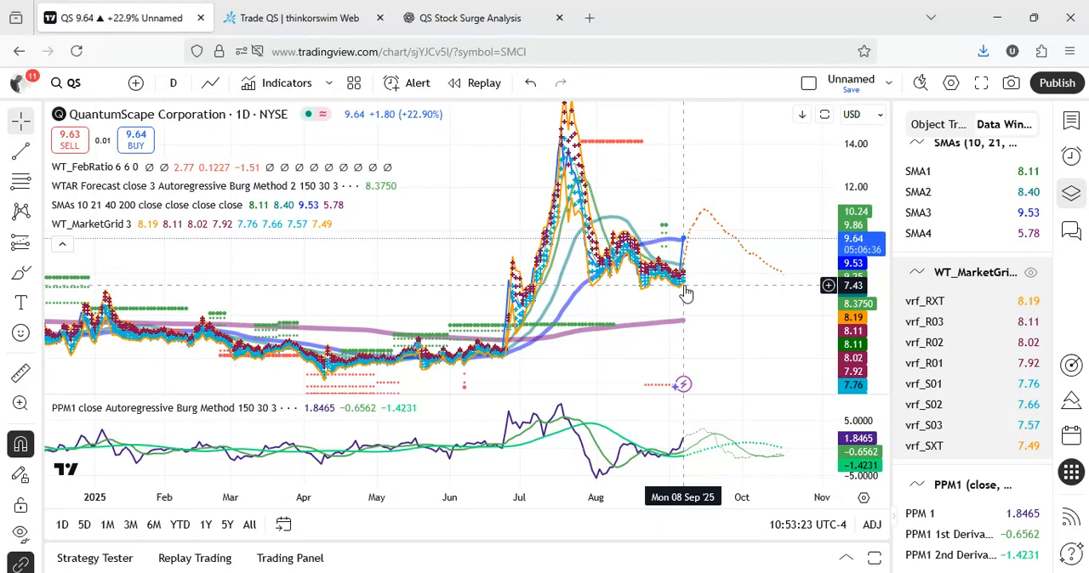
{"action": "mouse_move", "coordinate": [640, 340]}
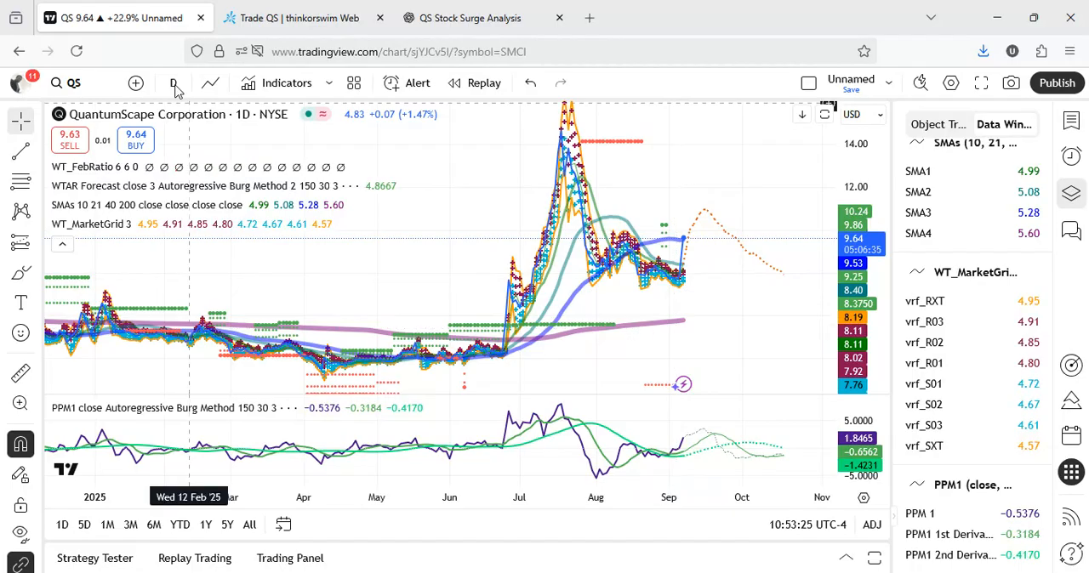
Step: Set the QS chart interval to 4 hours, then reopen the interval list
{"action": "left_click", "coordinate": [174, 82]}
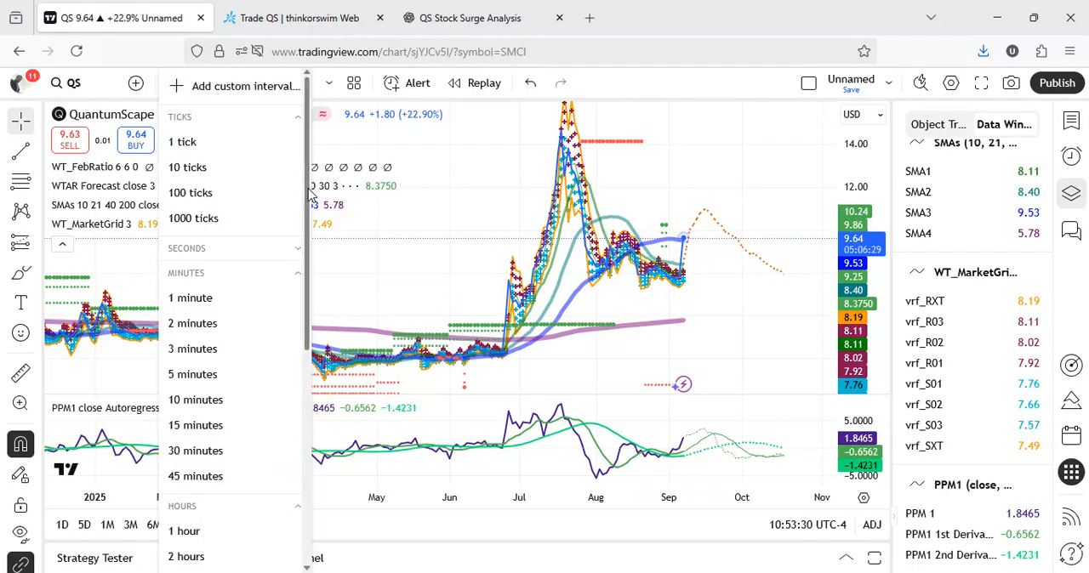
{"action": "scroll", "scroll_direction": "down", "scroll_amount": 3}
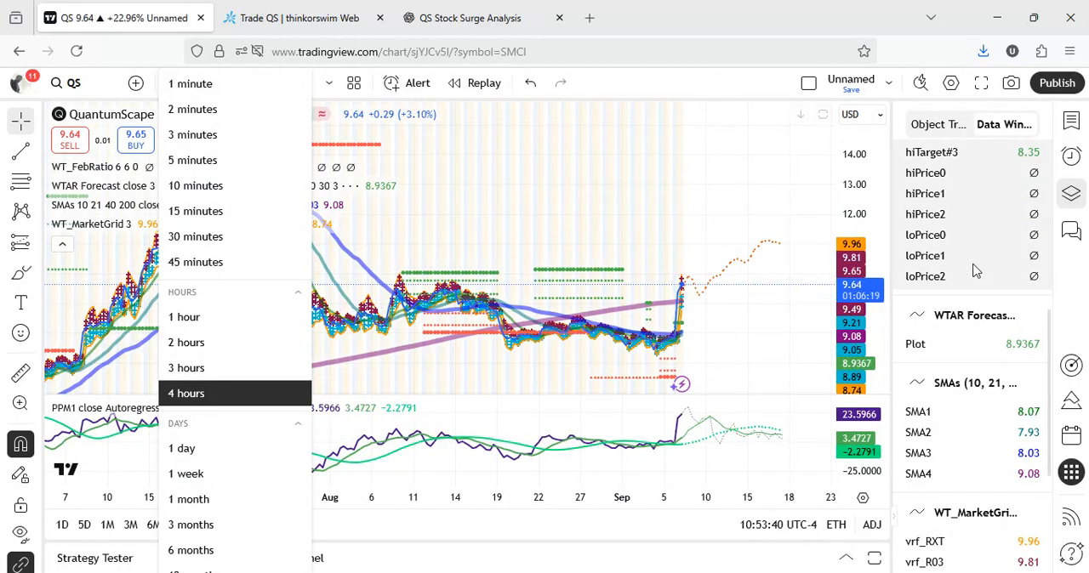
{"action": "left_click", "coordinate": [187, 395]}
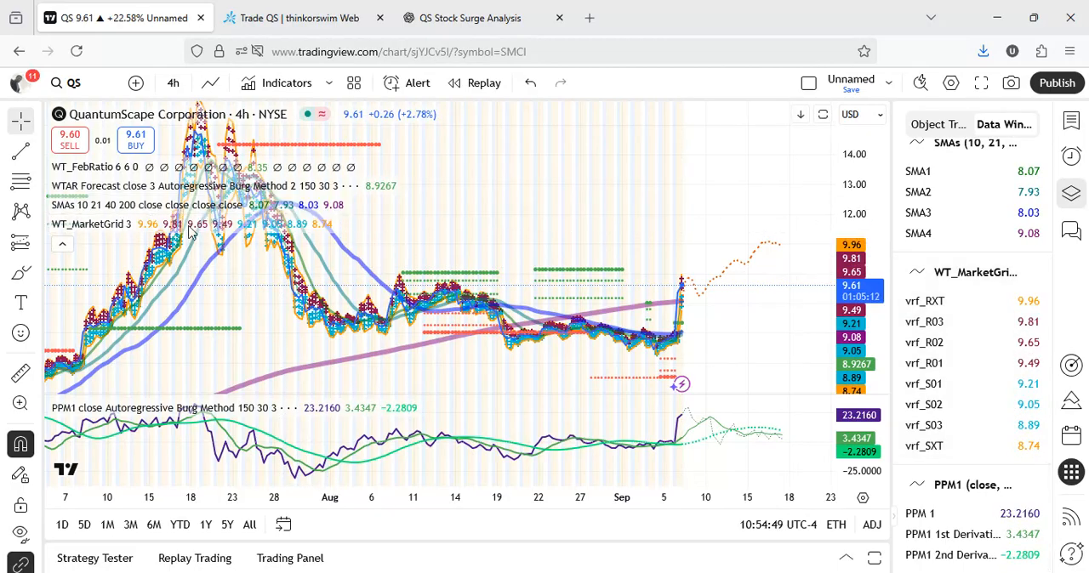
{"action": "mouse_move", "coordinate": [190, 225]}
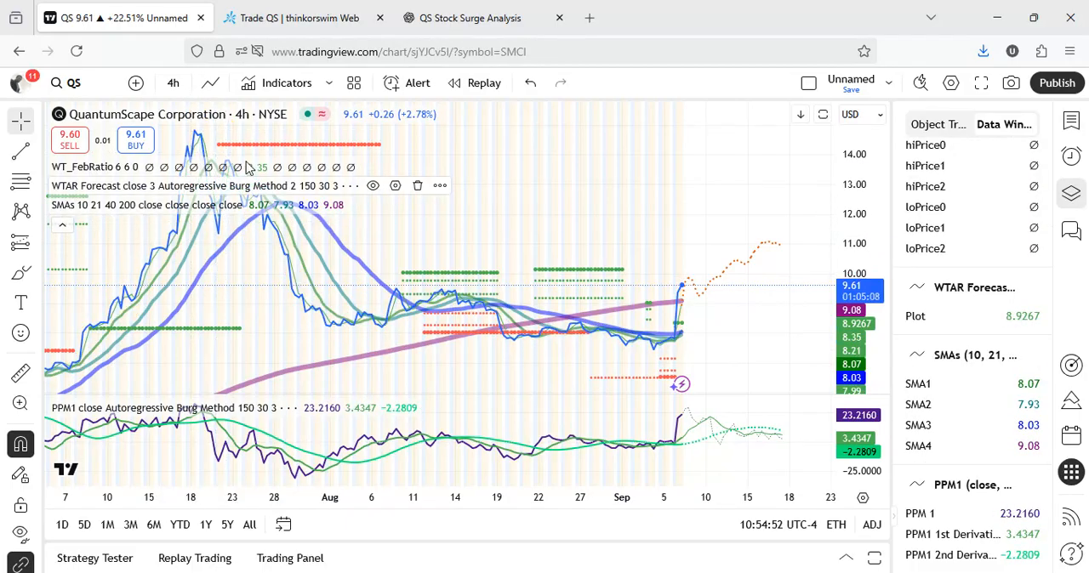
{"action": "left_click", "coordinate": [174, 82]}
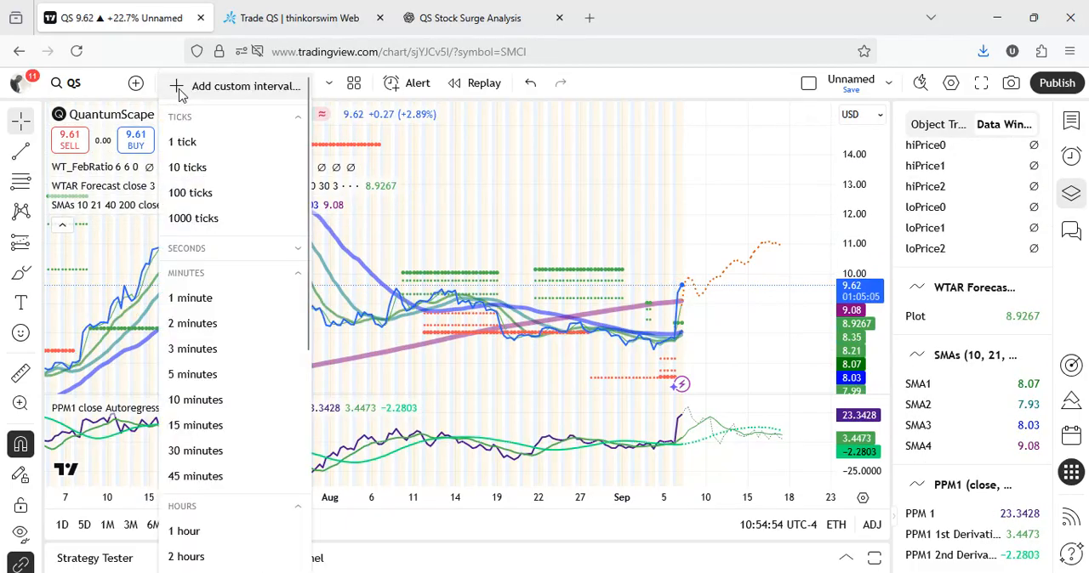
{"action": "scroll", "scroll_direction": "down", "scroll_amount": 3}
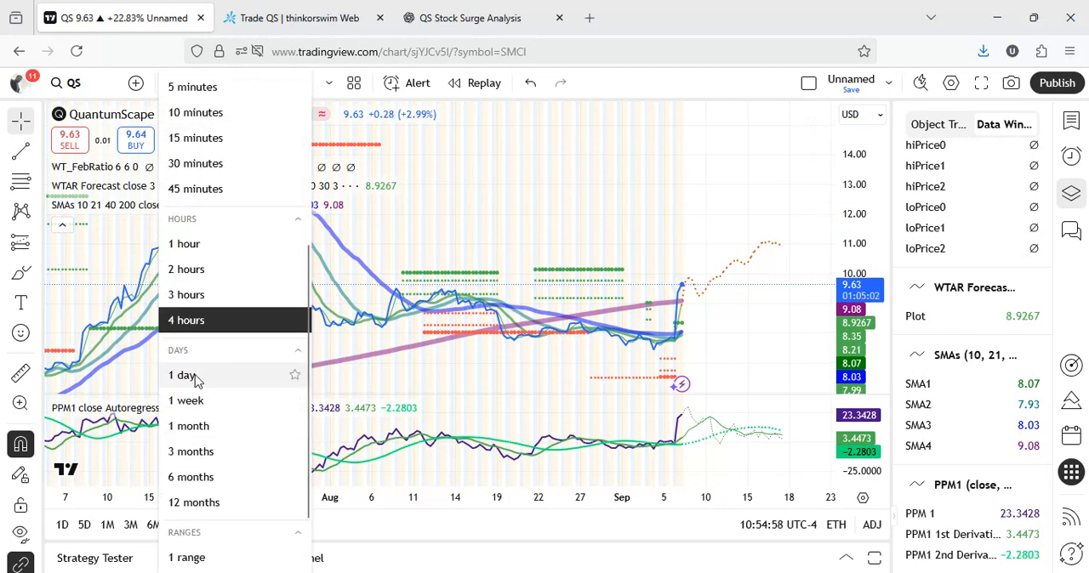
Step: Set the QS chart interval back to 1 day to study the July spike
{"action": "left_click", "coordinate": [180, 376]}
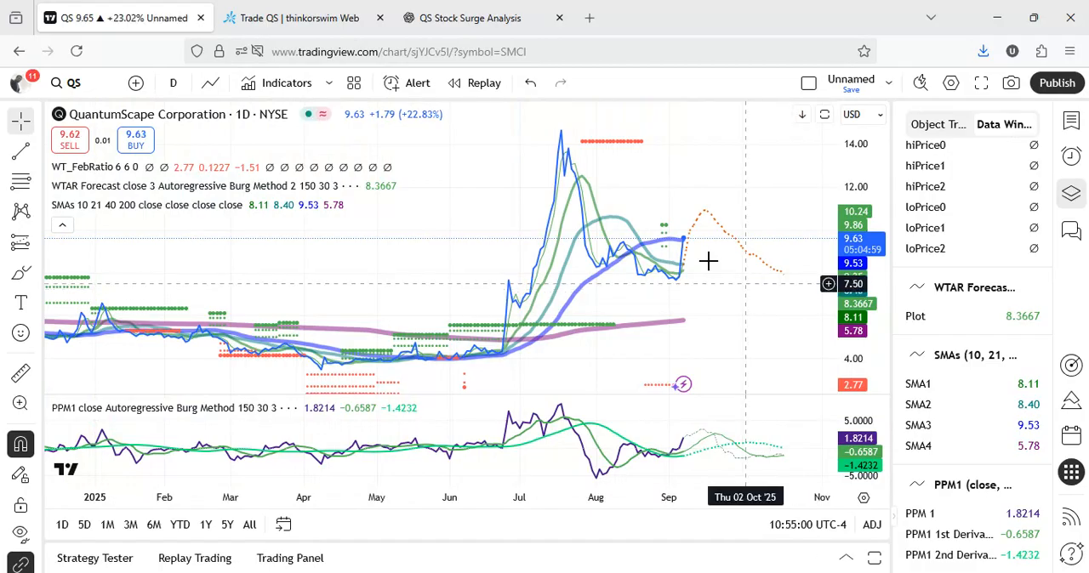
{"action": "mouse_move", "coordinate": [558, 150]}
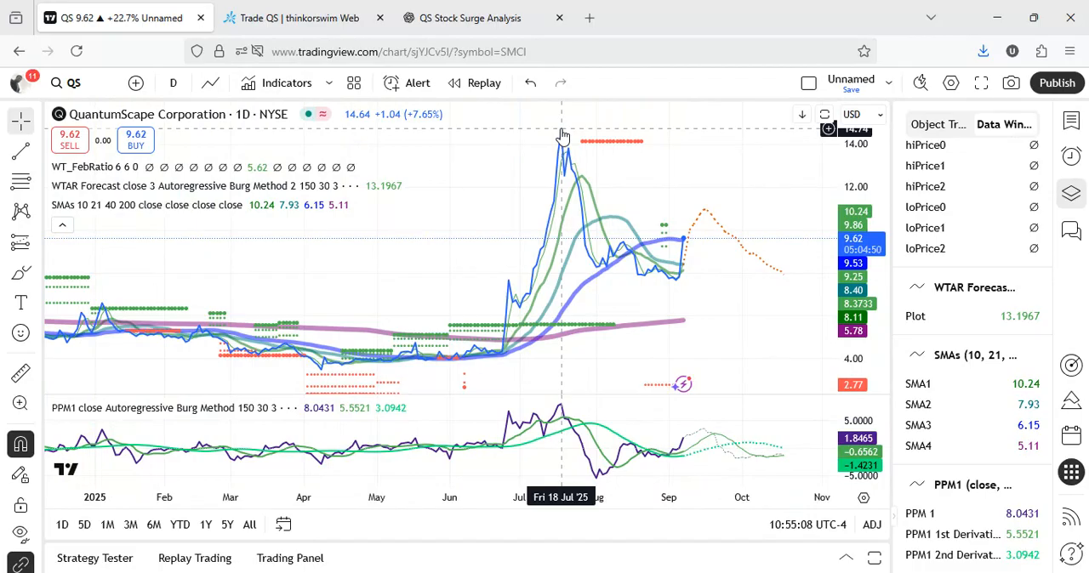
{"action": "mouse_move", "coordinate": [616, 265]}
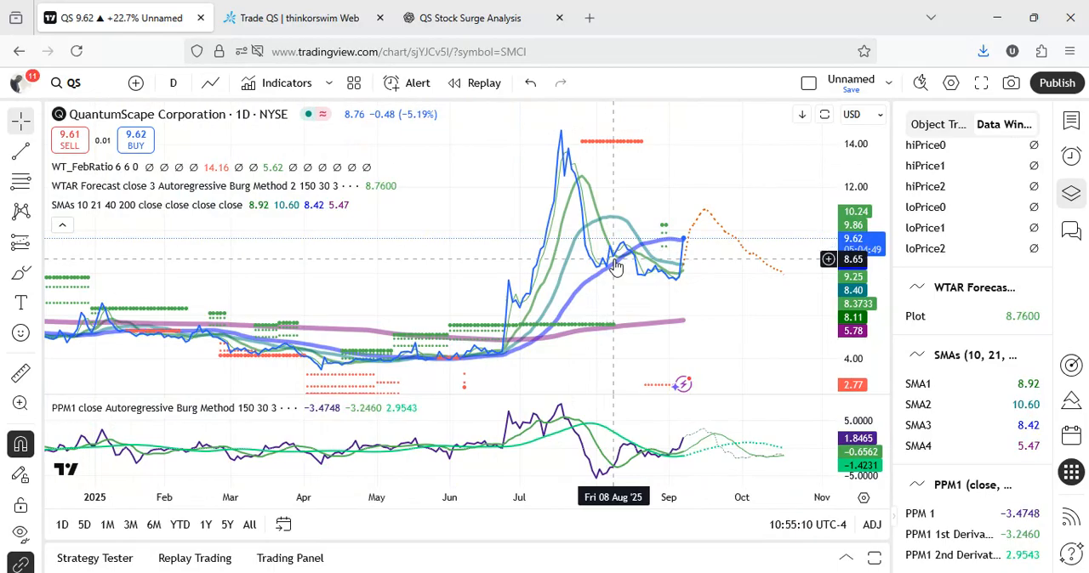
{"action": "mouse_move", "coordinate": [579, 196]}
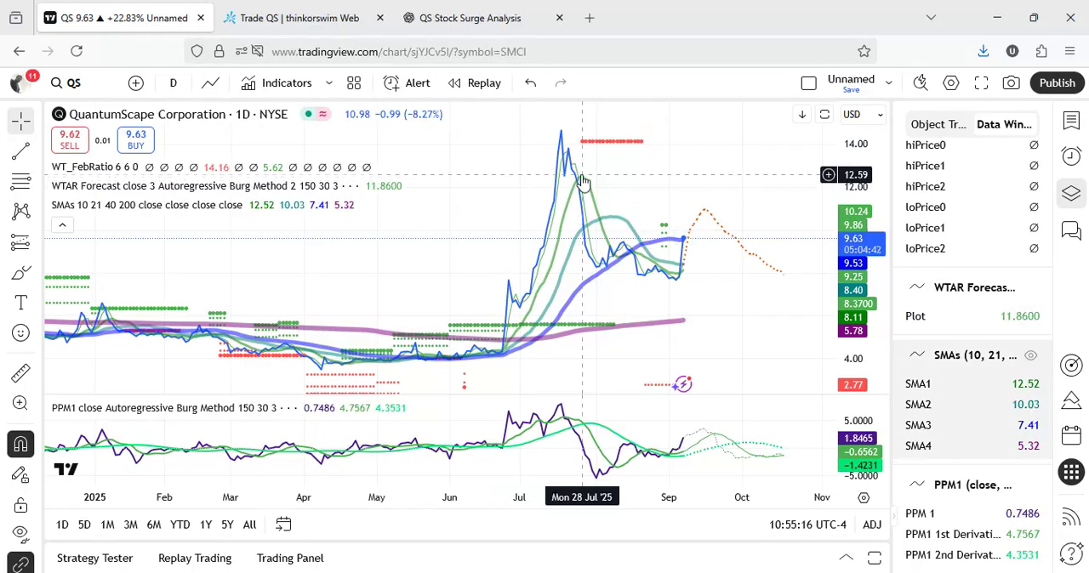
{"action": "mouse_move", "coordinate": [585, 174]}
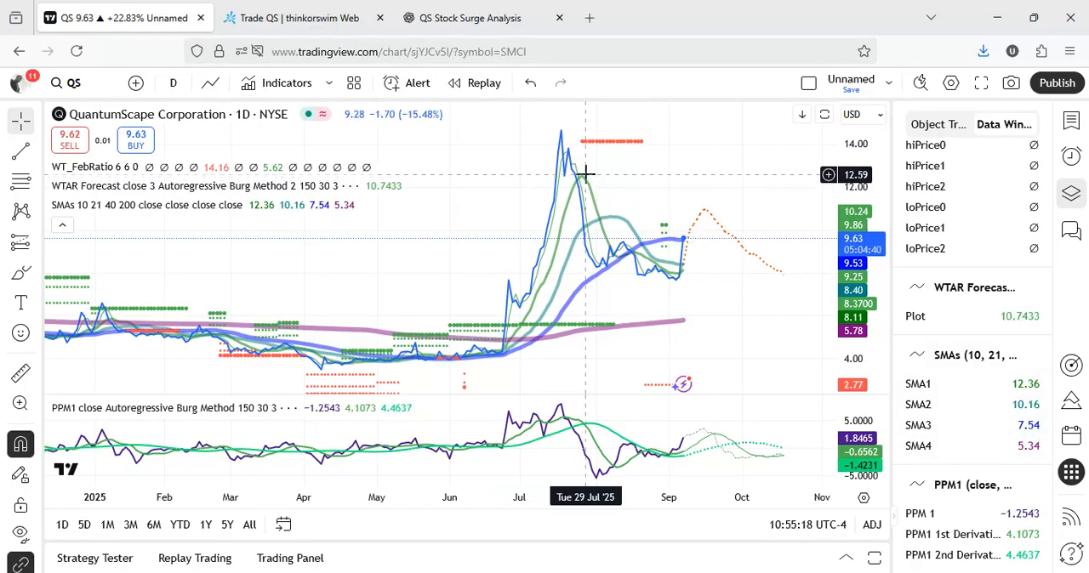
{"action": "mouse_move", "coordinate": [580, 180]}
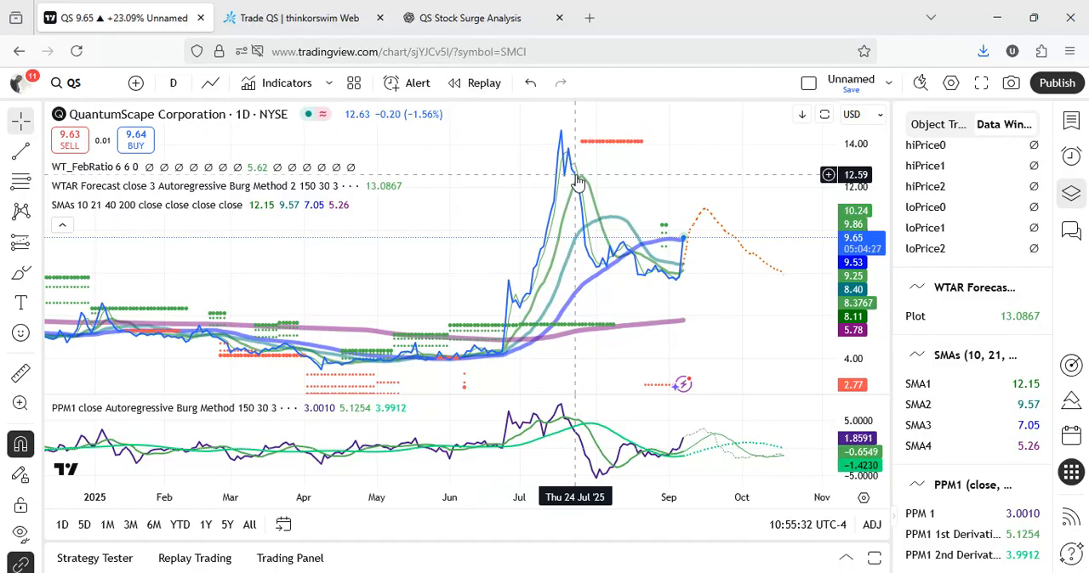
{"action": "mouse_move", "coordinate": [566, 177]}
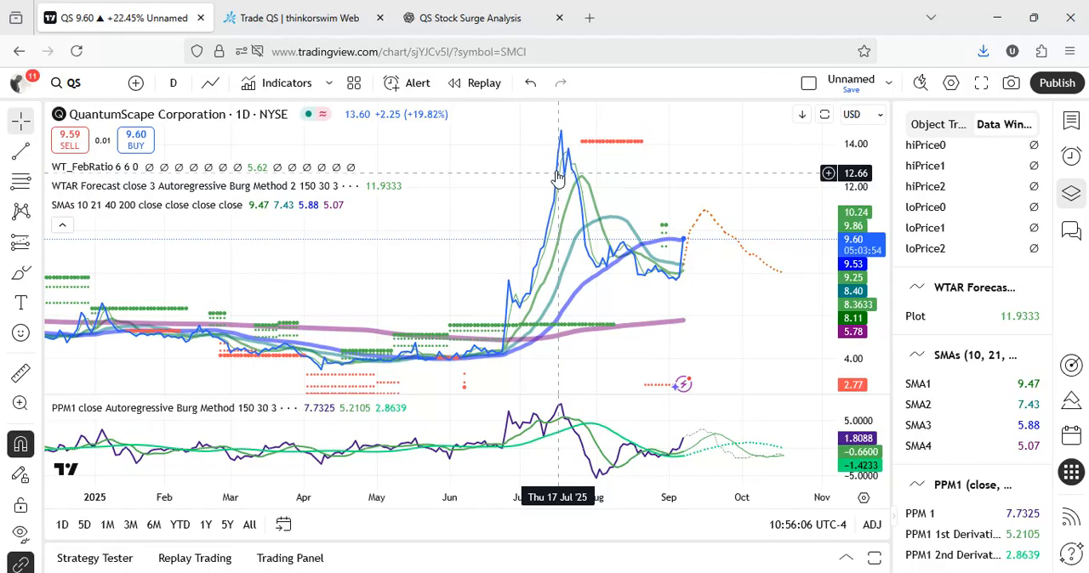
Step: Show the Active Trader Level II panel with QS bid/ask quotes by exchange
{"action": "left_click", "coordinate": [298, 17]}
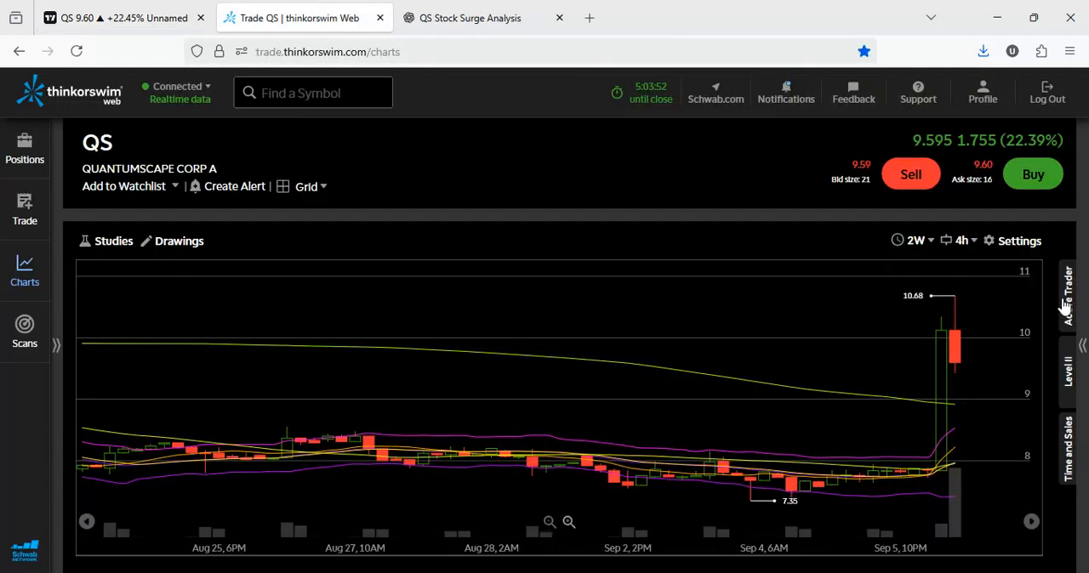
{"action": "left_click", "coordinate": [1069, 293]}
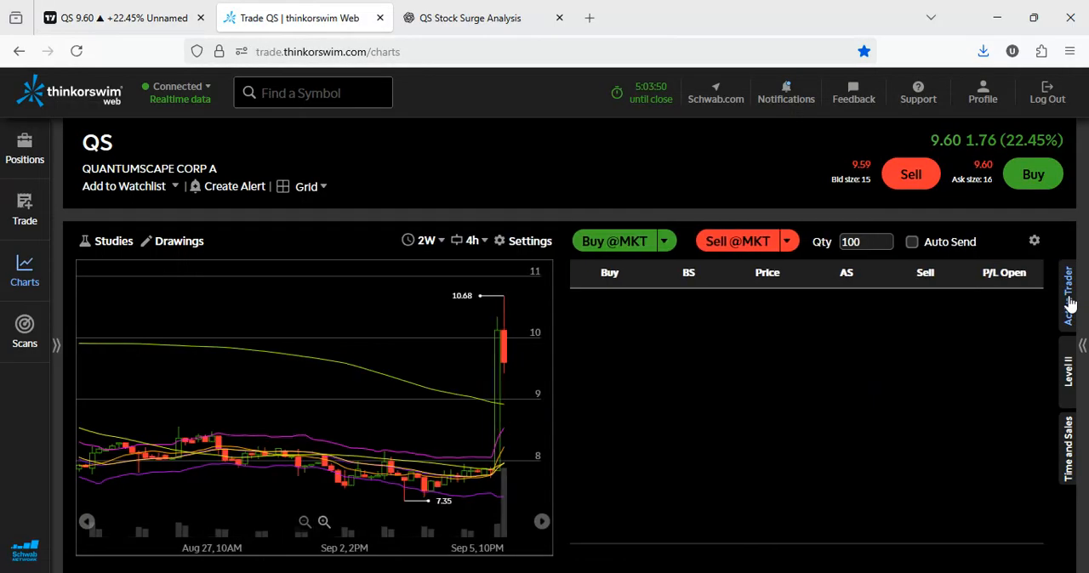
{"action": "left_click", "coordinate": [1072, 298]}
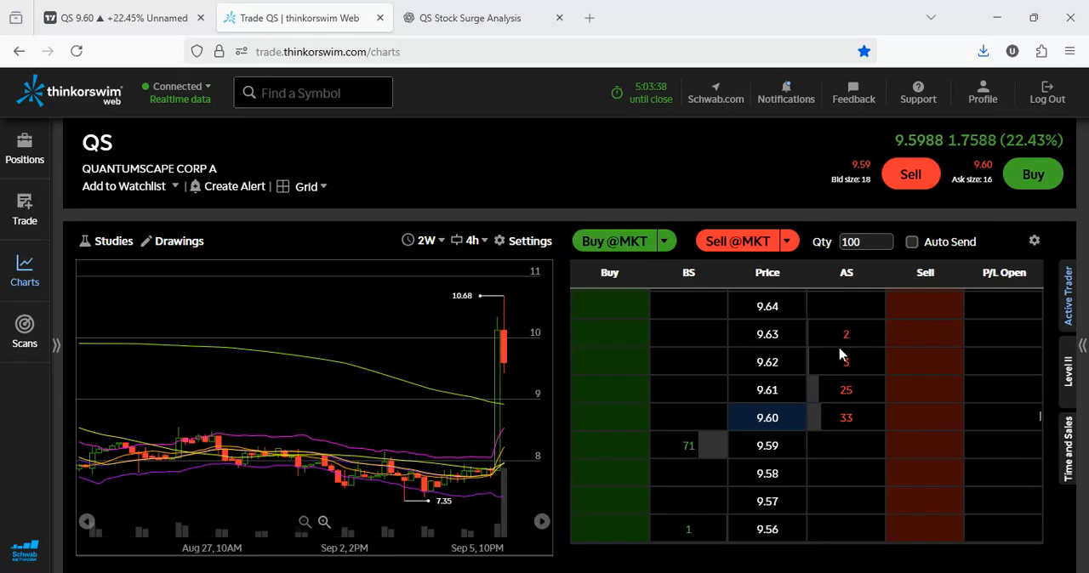
{"action": "mouse_move", "coordinate": [844, 387]}
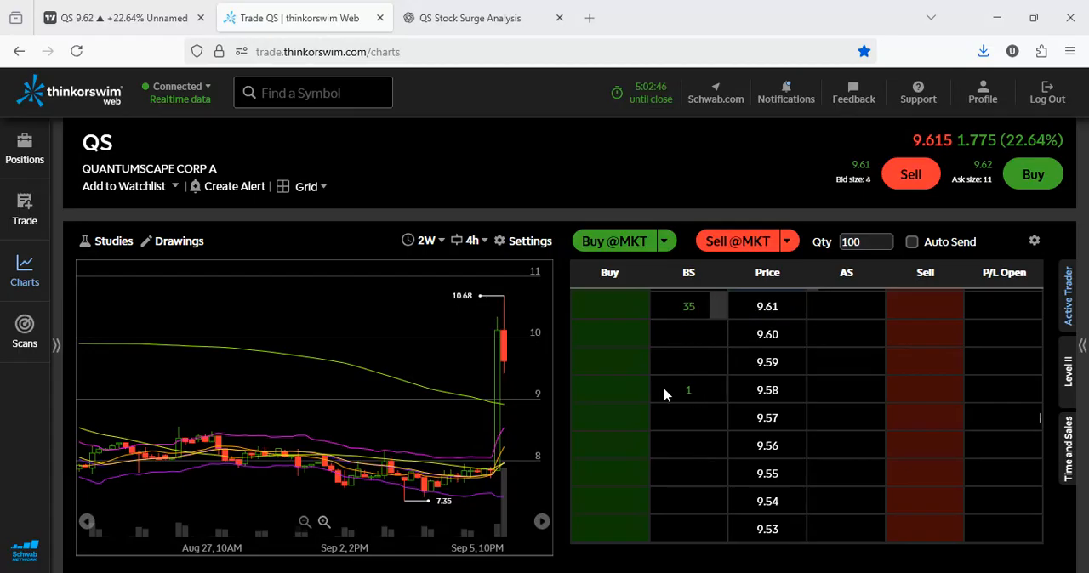
{"action": "mouse_move", "coordinate": [711, 401]}
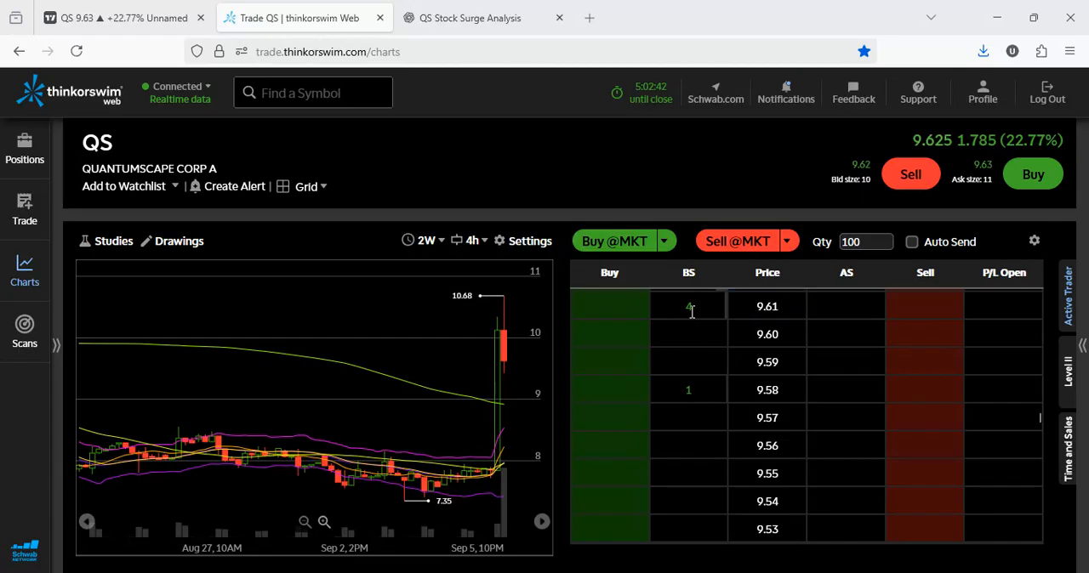
{"action": "mouse_move", "coordinate": [786, 317]}
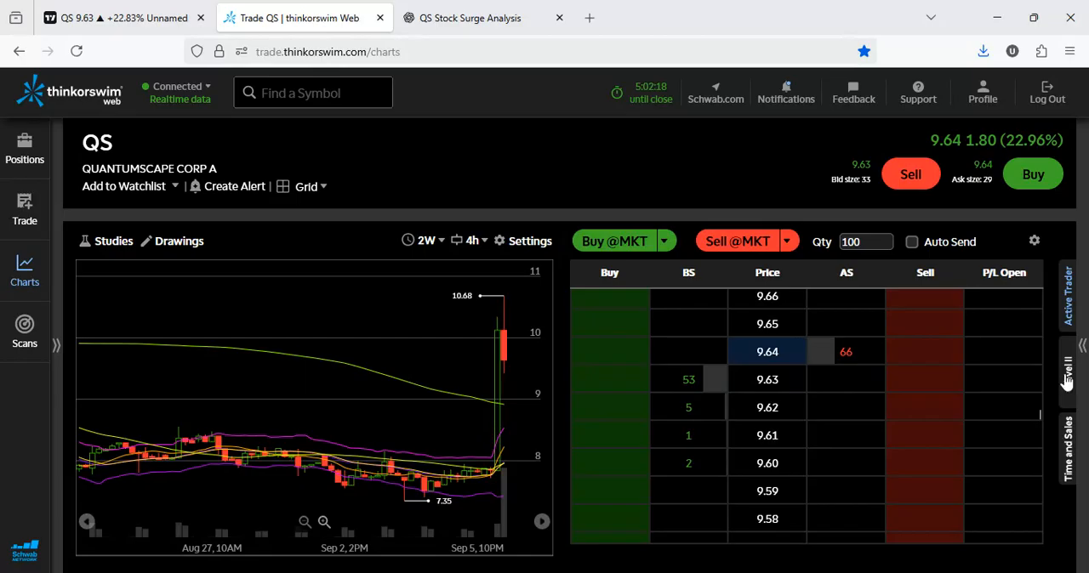
{"action": "left_click", "coordinate": [1069, 368]}
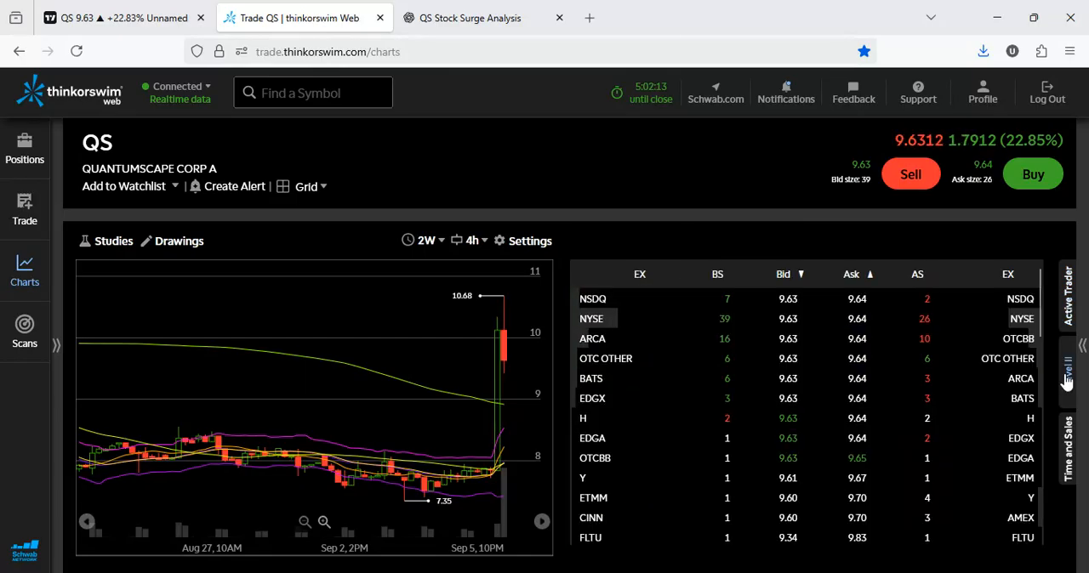
Step: Collapse the Level II panel so the QS 4-hour chart fills the full width
{"action": "left_click", "coordinate": [1068, 370]}
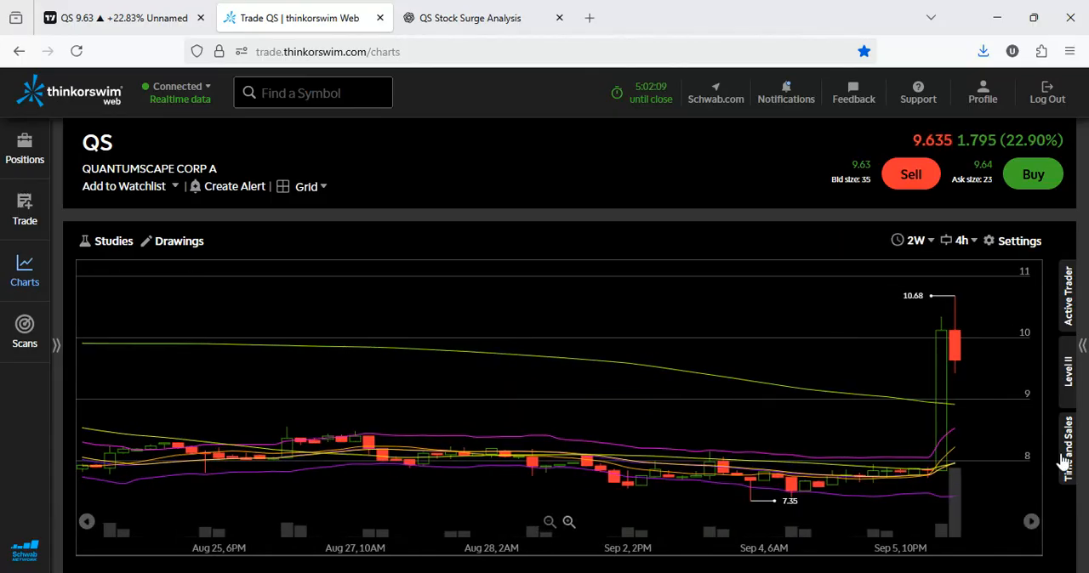
{"action": "left_click", "coordinate": [1069, 442]}
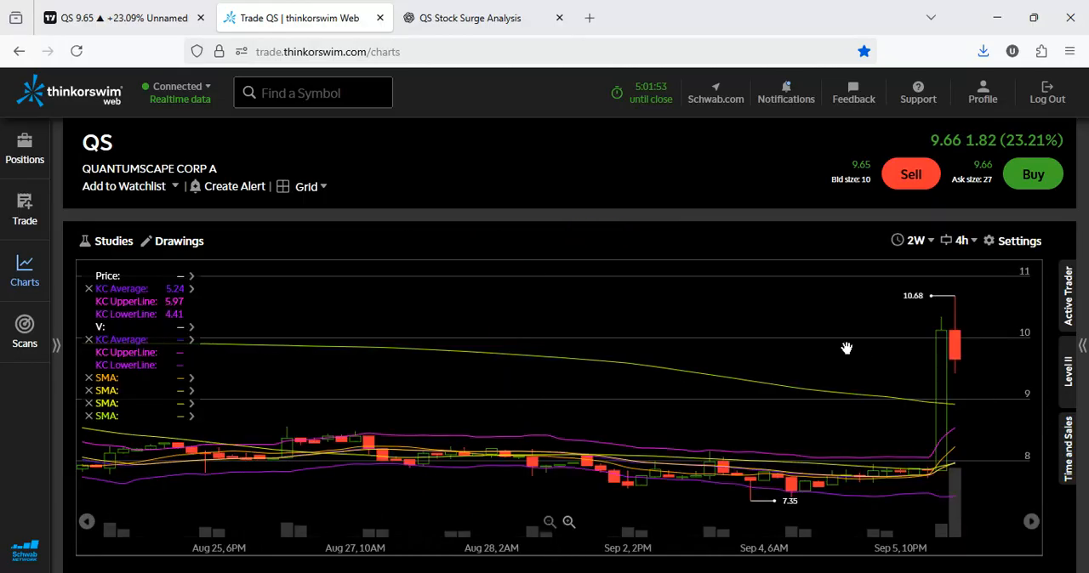
{"action": "mouse_move", "coordinate": [670, 418]}
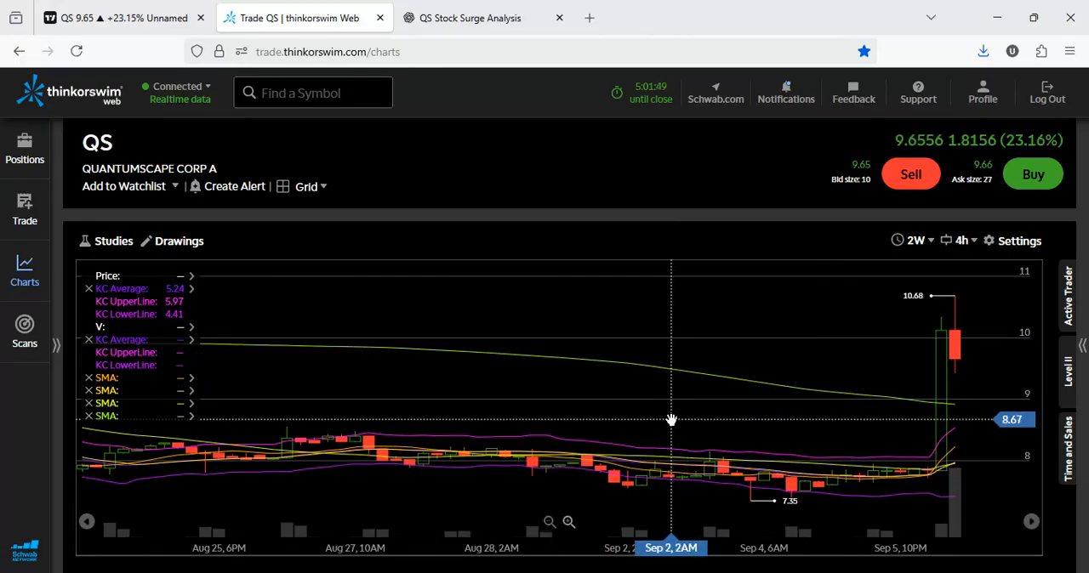